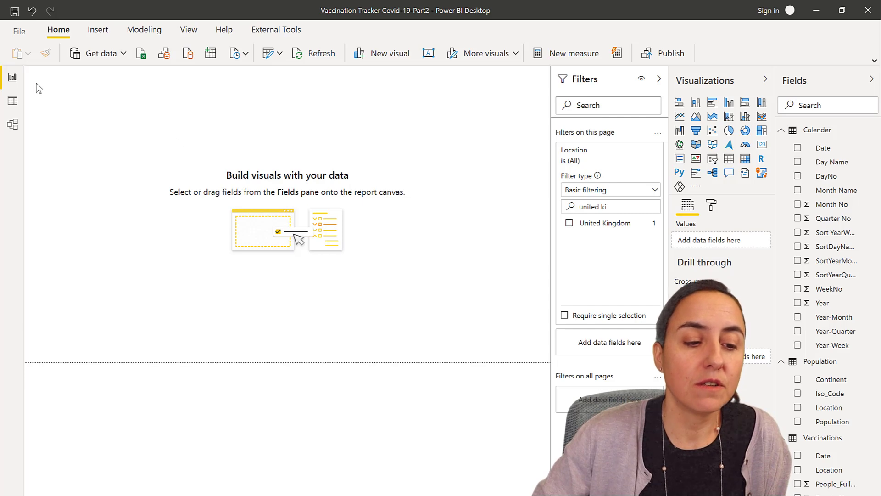
# - Switch to Data view to see the Vaccinations table rows
pyautogui.click(12, 100)
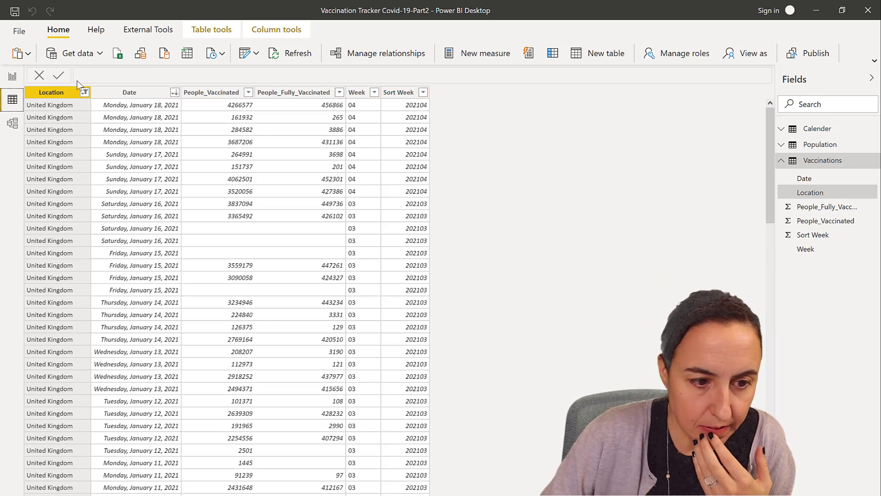
# - Filter the Location column to Israel by searching 'israel'
pyautogui.click(85, 92)
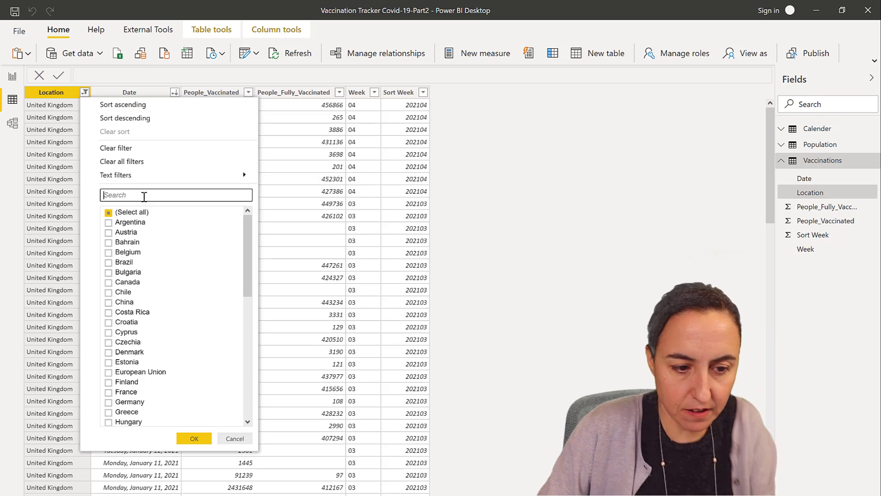
pyautogui.write('israel')
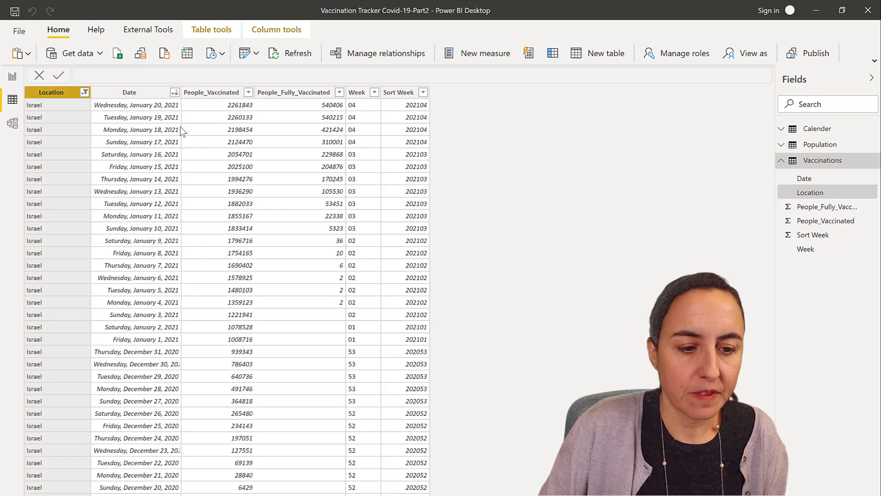
pyautogui.click(130, 92)
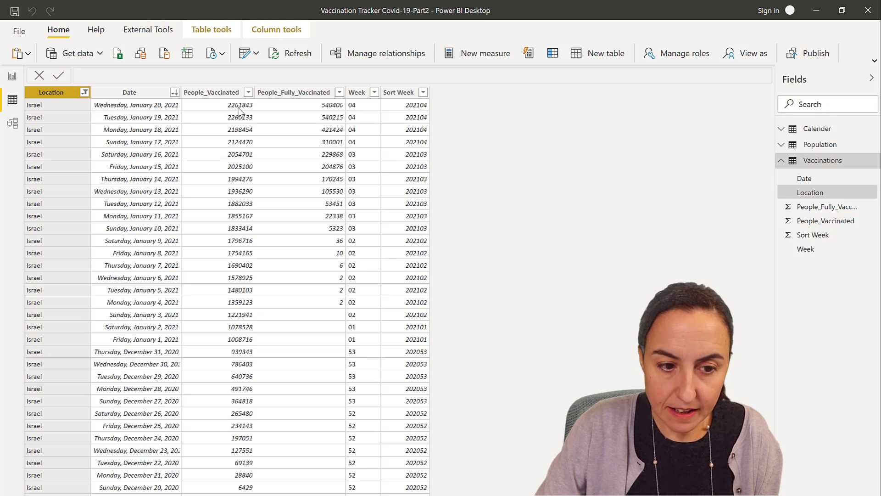
pyautogui.moveTo(308, 130)
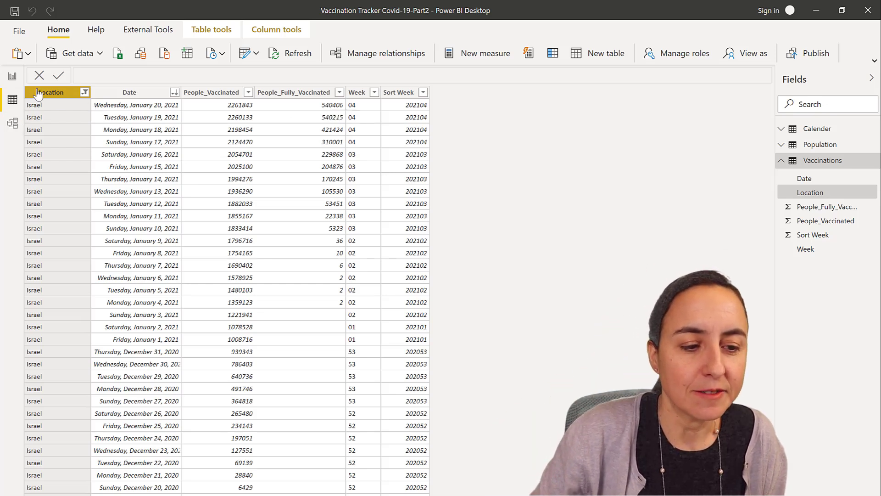
# - Upgrade to the new Model view, relate Calender Date to Vaccinations Date, and return to the report
pyautogui.click(11, 77)
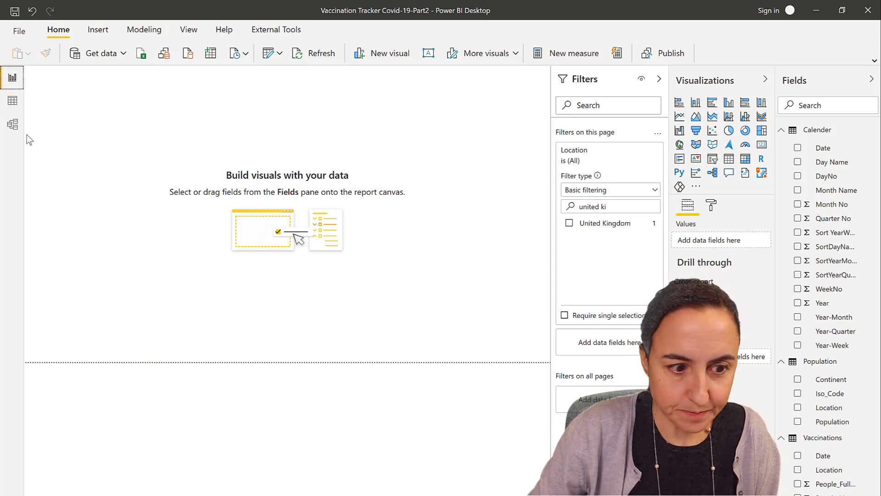
pyautogui.click(11, 124)
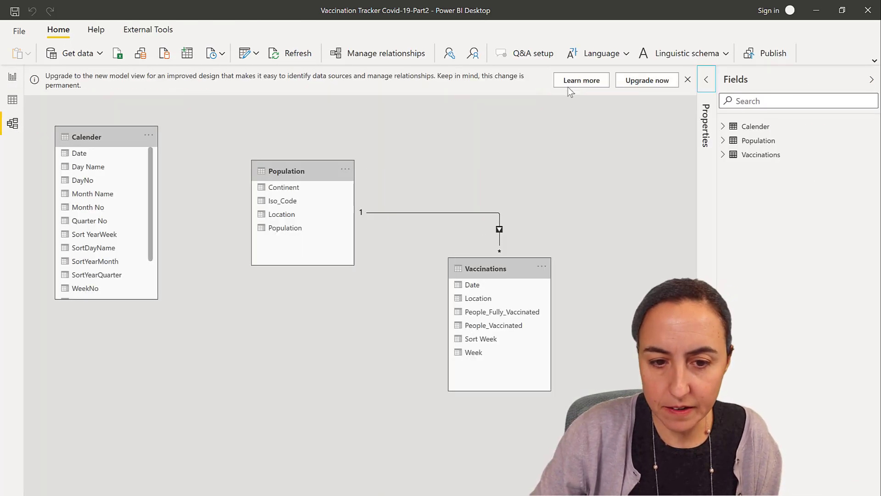
pyautogui.click(688, 79)
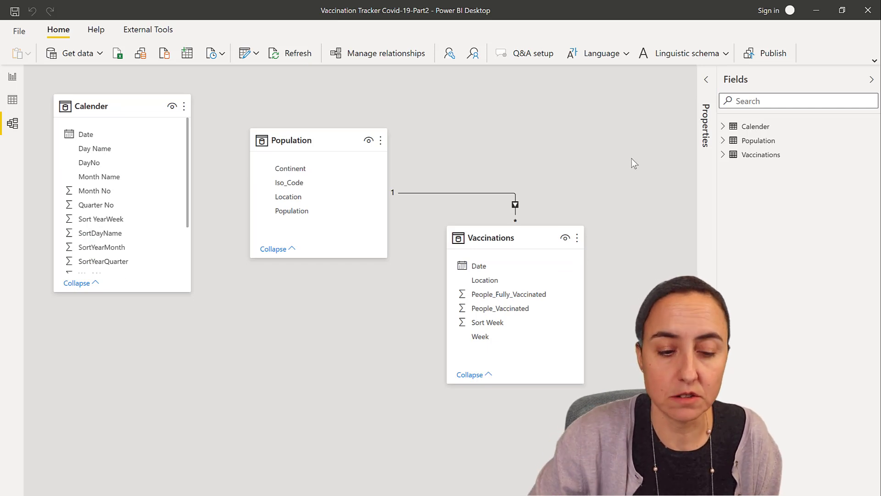
pyautogui.moveTo(515, 237); pyautogui.dragTo(293, 233)
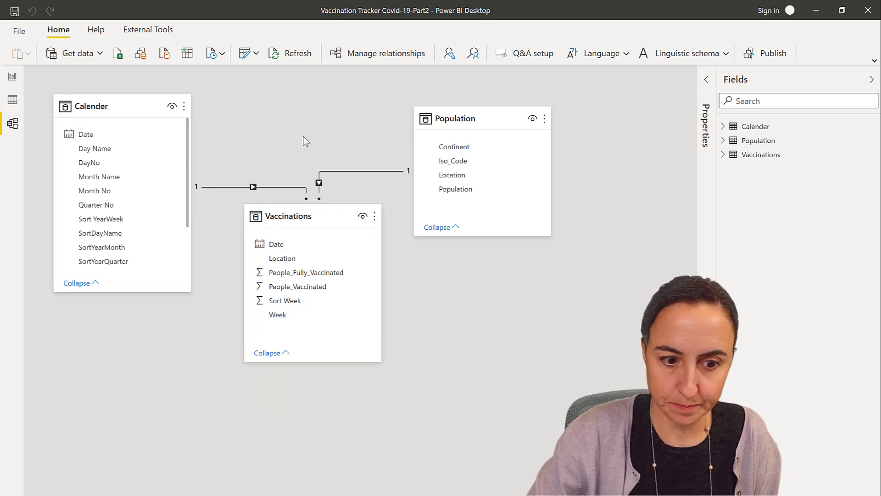
pyautogui.click(12, 78)
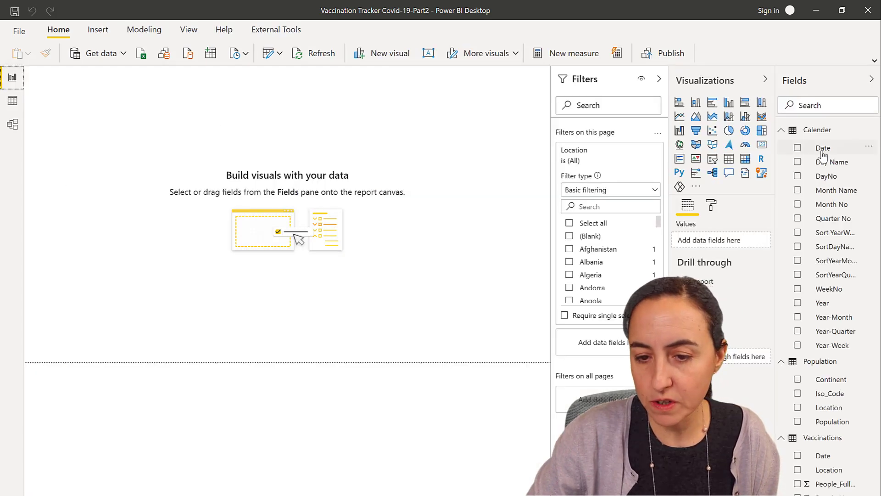
# - Mark the Calender table as the model's date table using its Date column
pyautogui.click(823, 148)
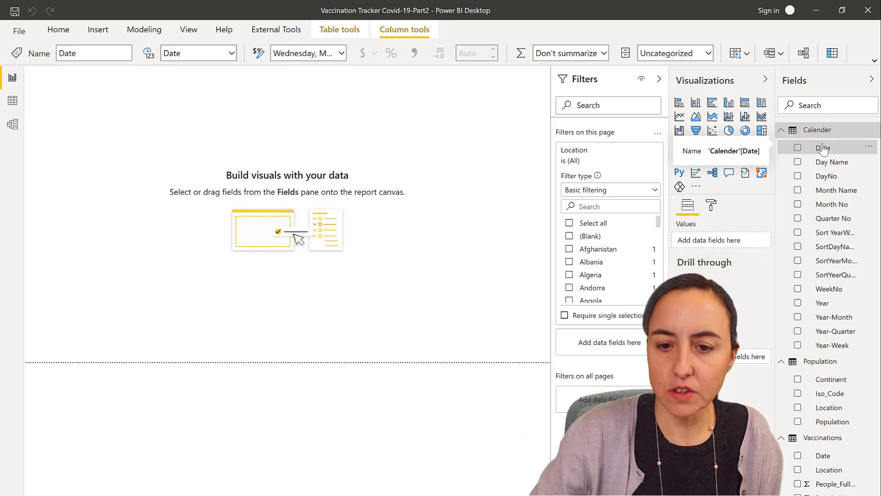
pyautogui.click(340, 29)
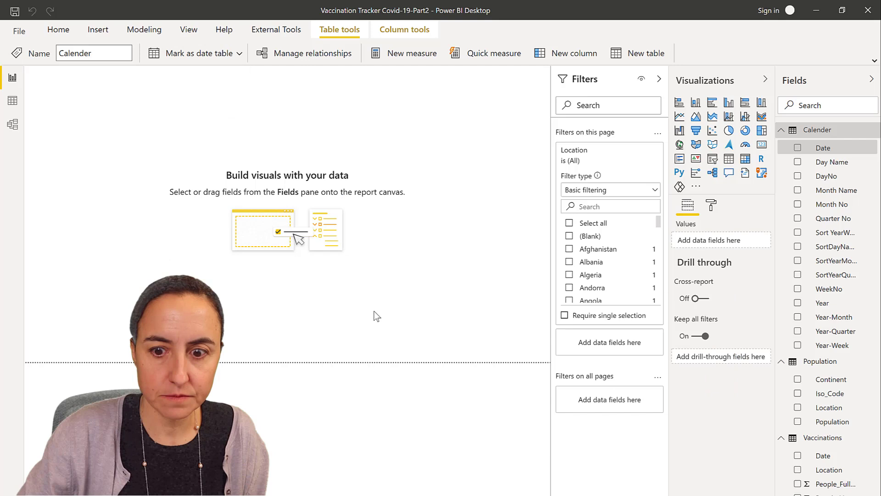
pyautogui.moveTo(328, 277)
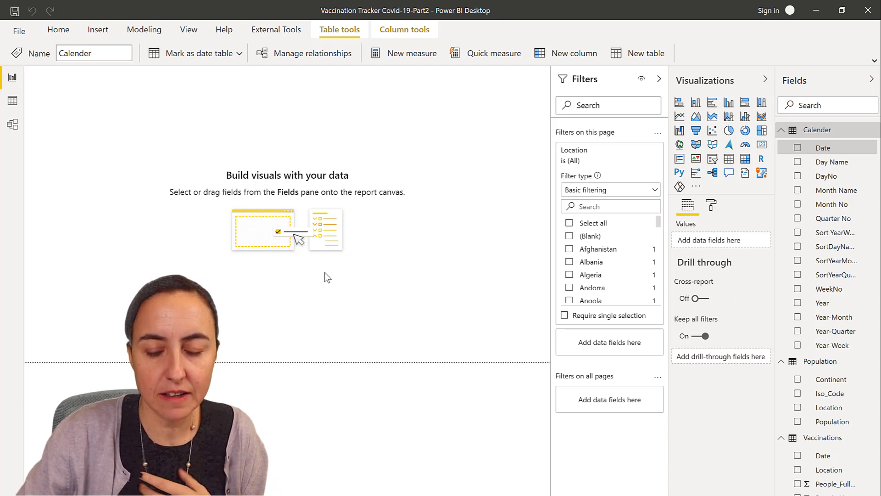
pyautogui.click(368, 273)
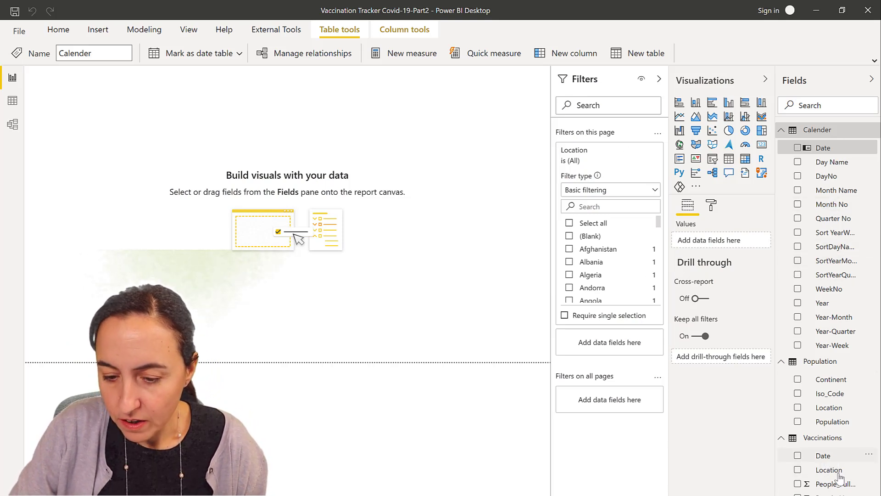
# - Sort the Vaccinations Week column by Sort Week
pyautogui.click(823, 437)
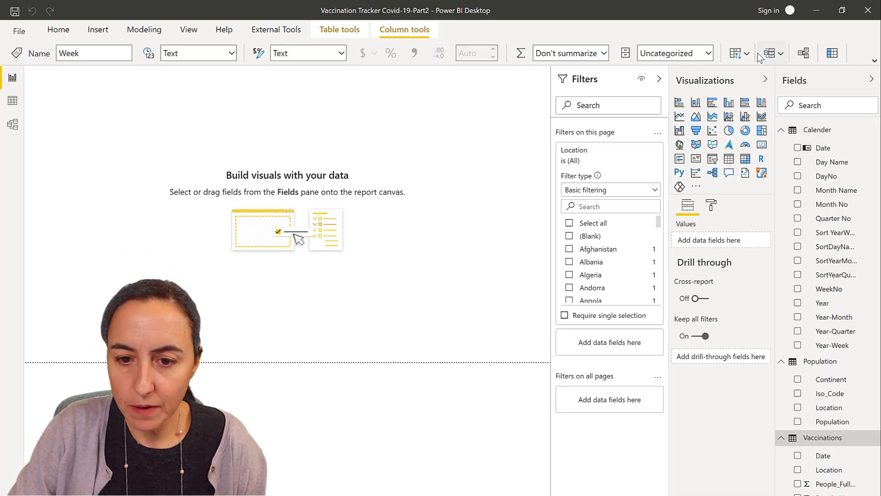
pyautogui.click(738, 53)
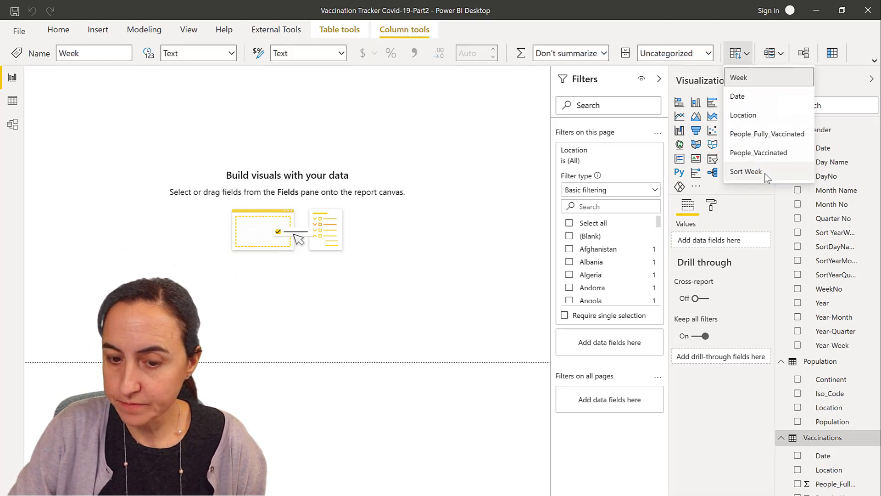
pyautogui.click(745, 172)
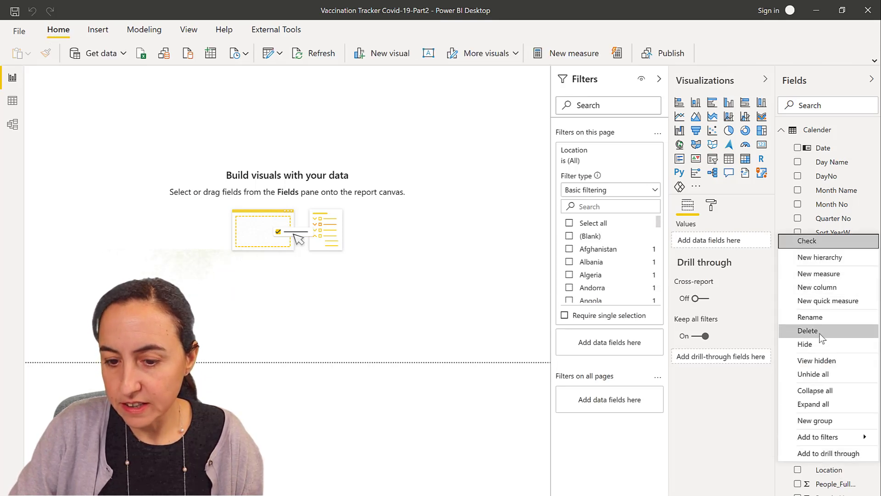
# - Hide Vaccinations' Date, Location and Sort Week fields from the report
pyautogui.click(808, 330)
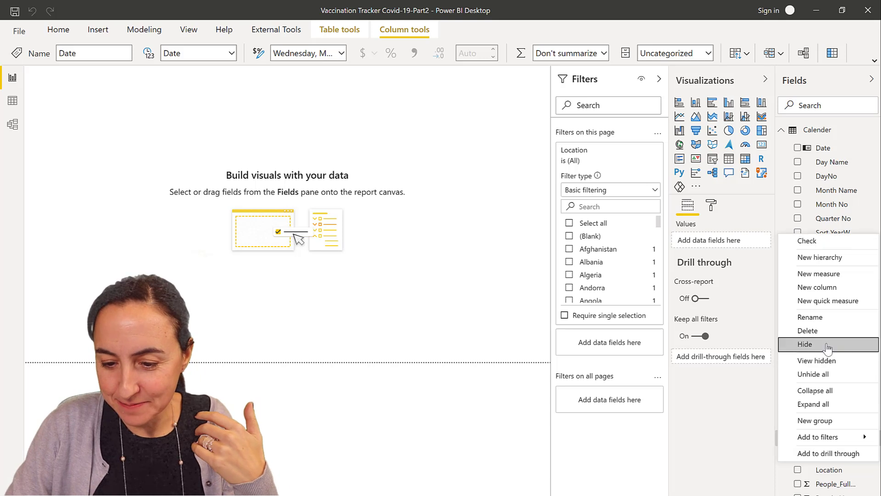
pyautogui.click(805, 344)
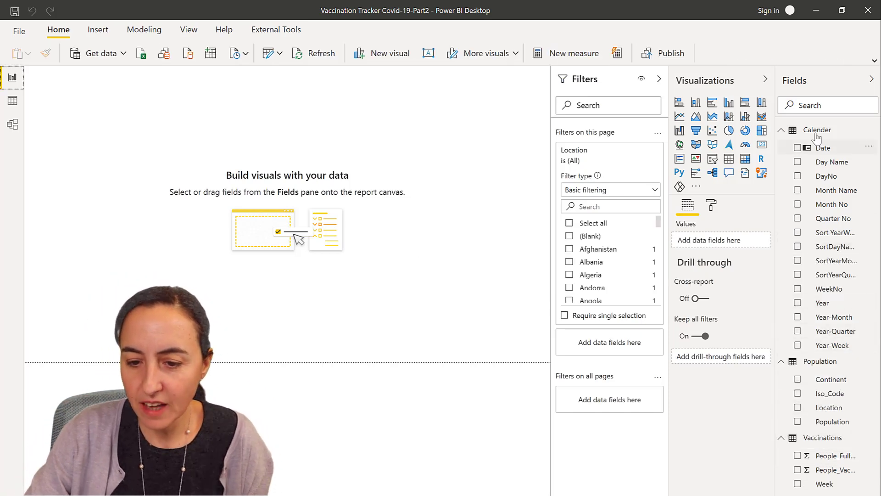
pyautogui.click(12, 124)
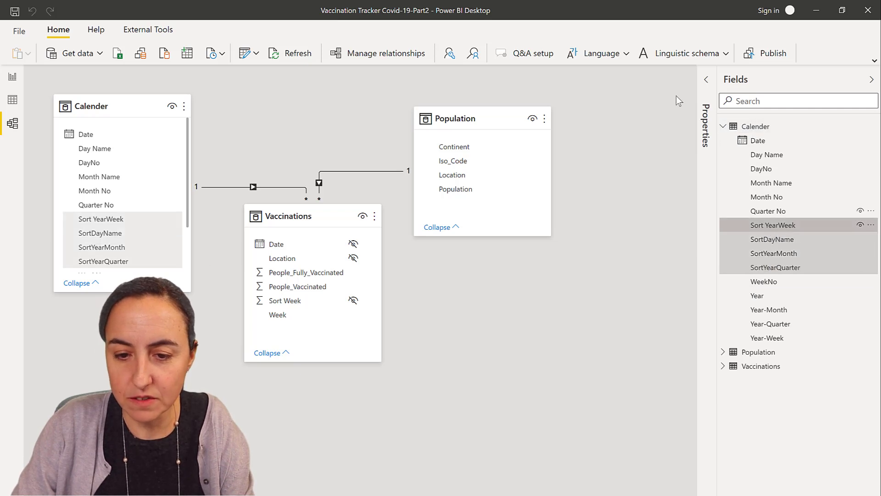
# - Set Is hidden to Yes for Calender's four selected sort columns
pyautogui.click(707, 79)
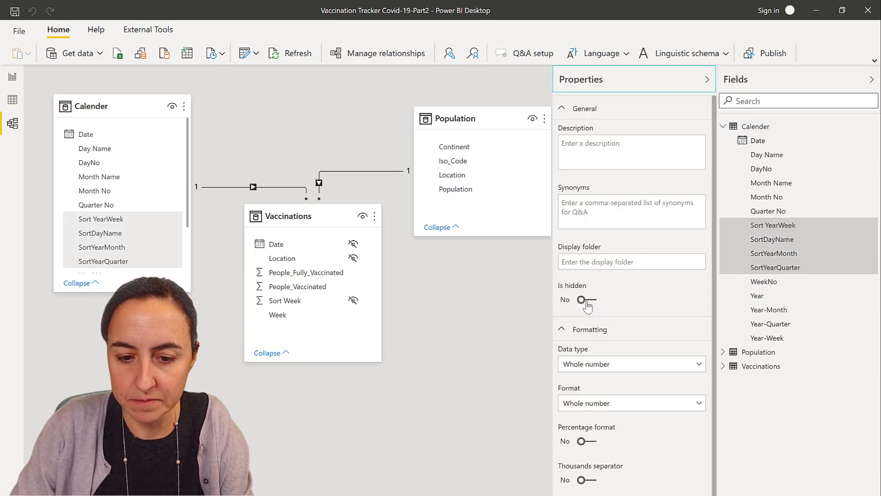
pyautogui.click(587, 299)
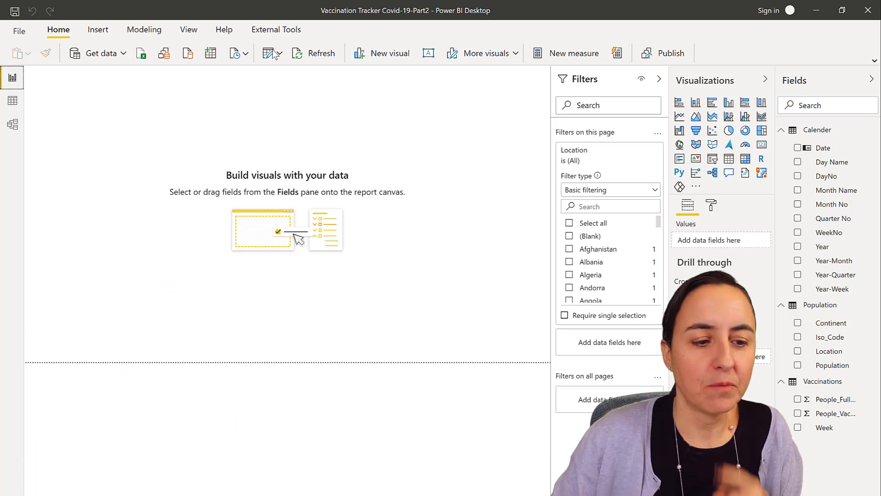
# - In Data view, filter Location to United Kingdom by searching 'unit'
pyautogui.click(11, 100)
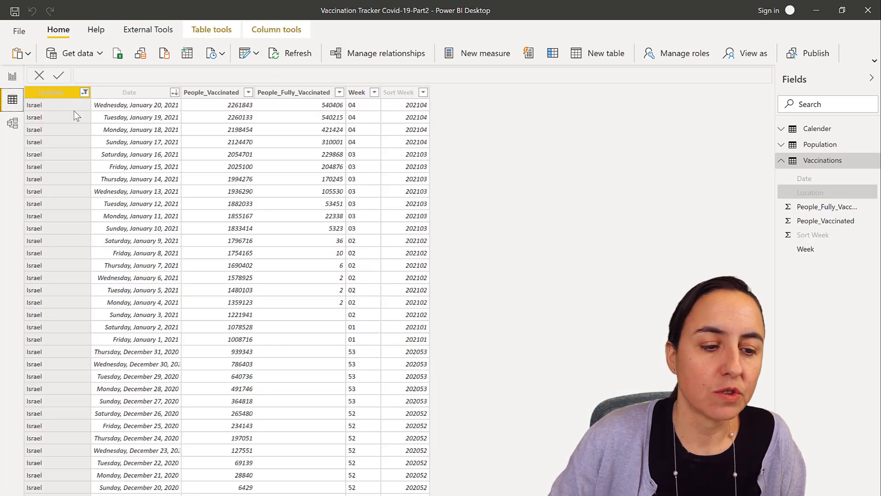
pyautogui.moveTo(214, 108)
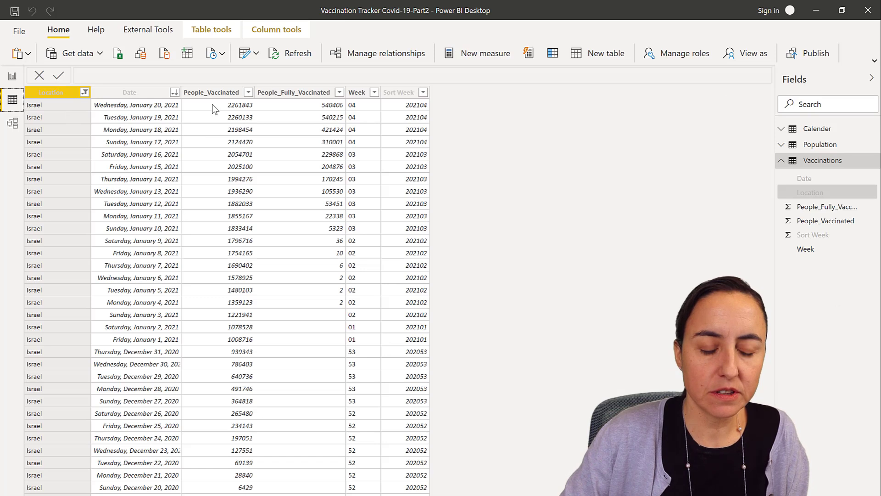
pyautogui.moveTo(246, 149)
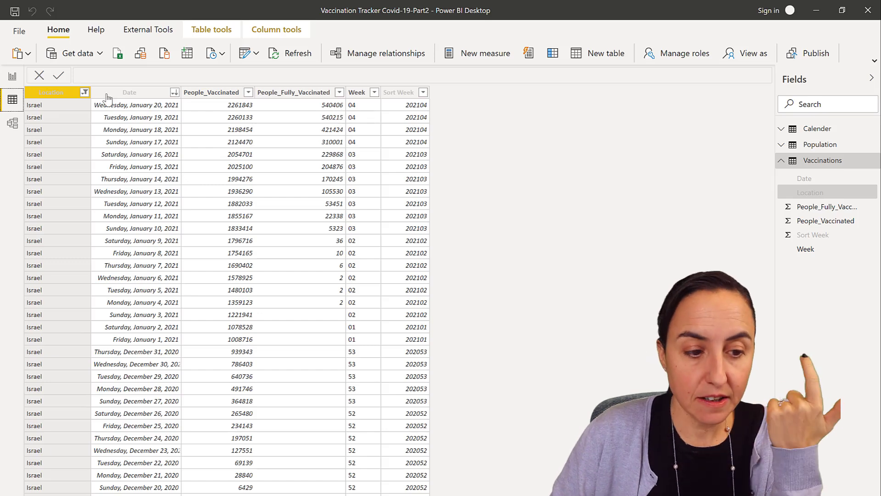
pyautogui.click(85, 92)
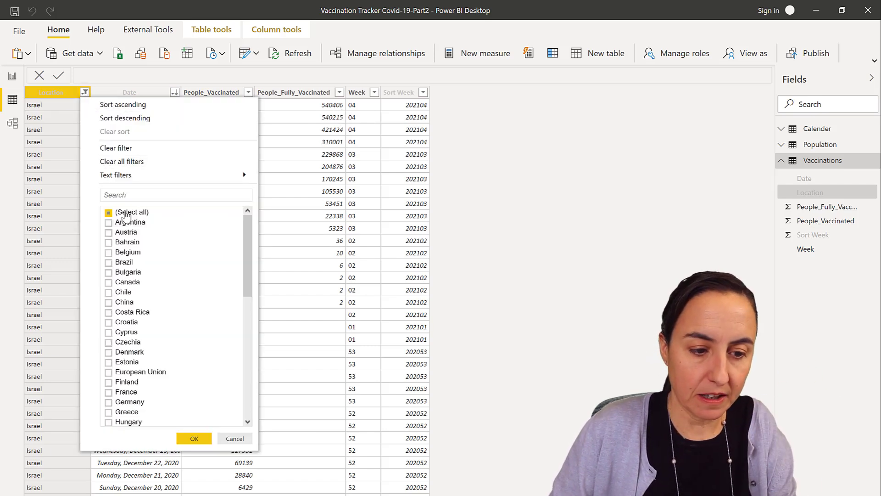
pyautogui.write('unit')
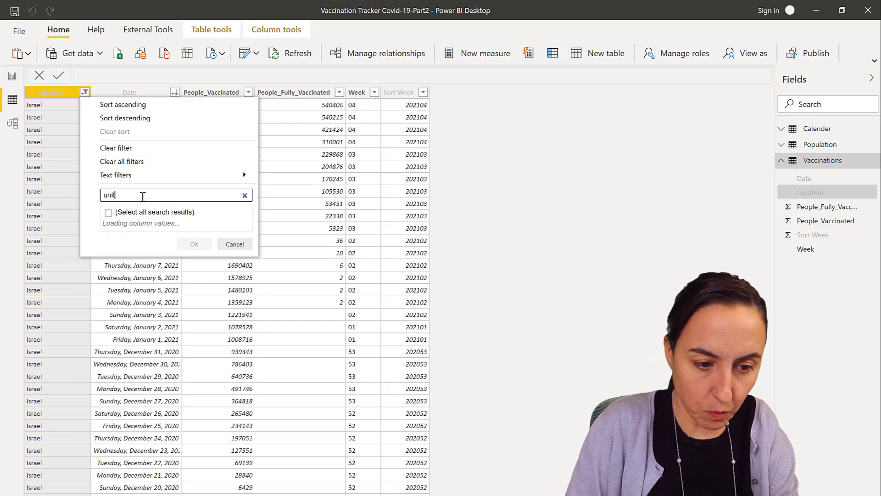
pyautogui.click(109, 241)
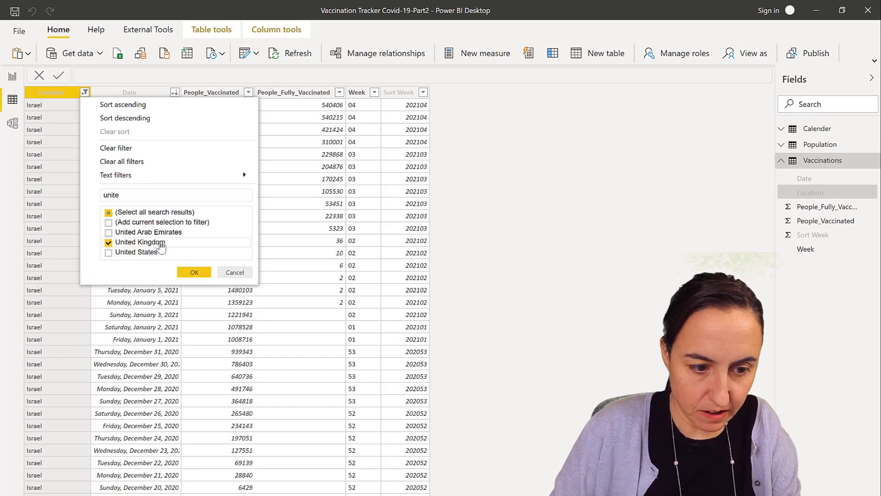
pyautogui.click(193, 272)
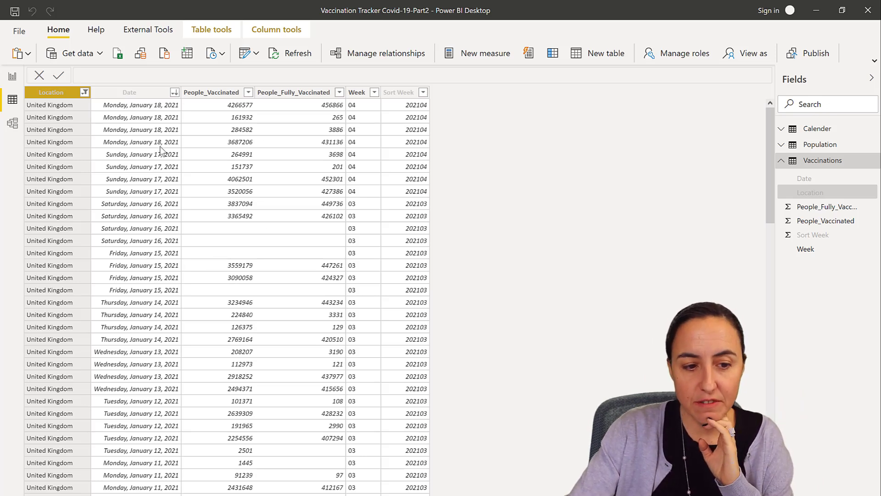
pyautogui.moveTo(163, 147)
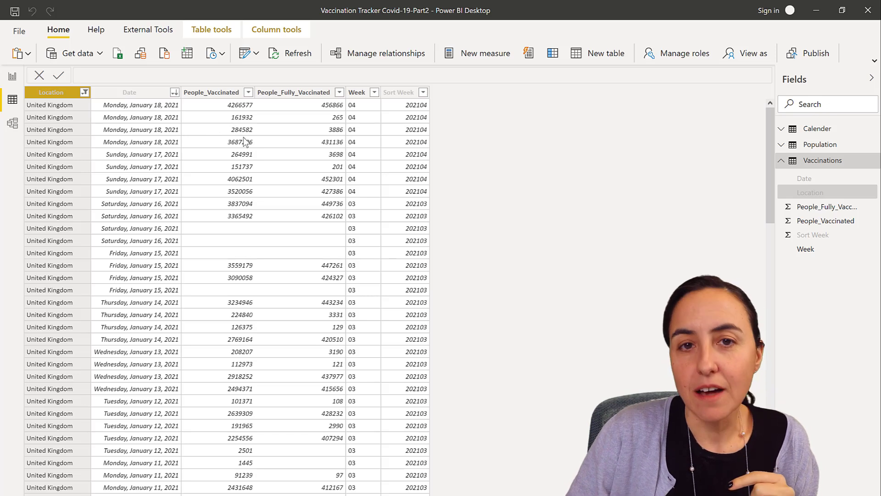
pyautogui.moveTo(240, 141)
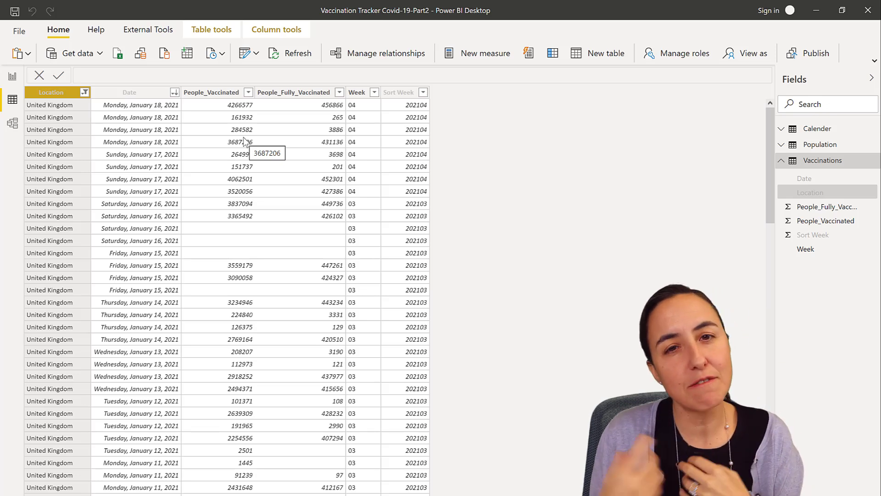
pyautogui.moveTo(309, 114)
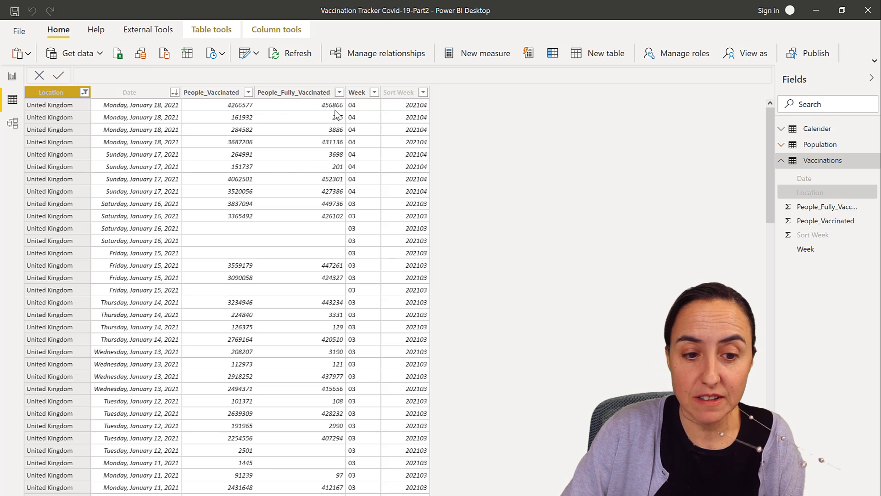
pyautogui.moveTo(337, 116)
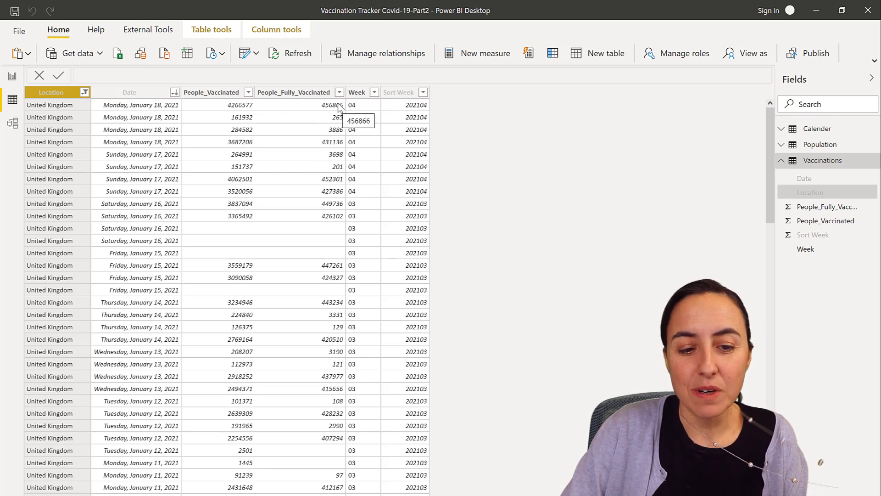
pyautogui.moveTo(335, 142)
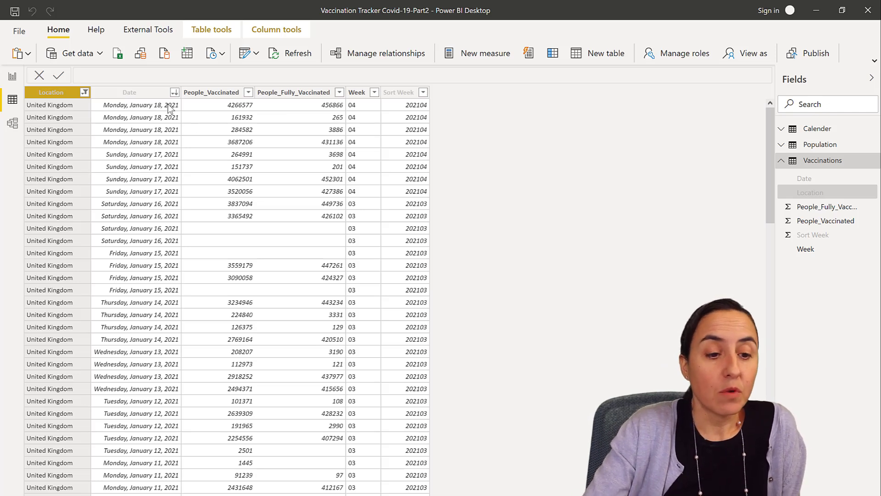
pyautogui.moveTo(143, 116)
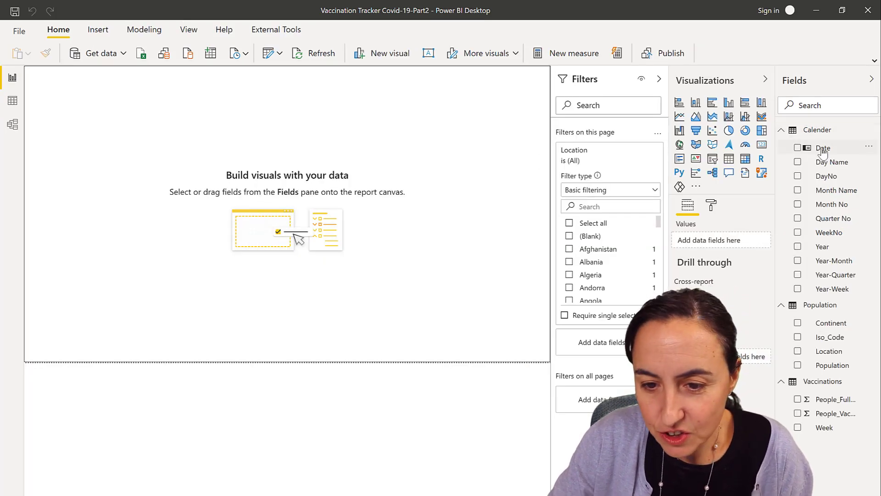
# - Start a table of Calender Date and filter the page to United Kingdom
pyautogui.click(798, 147)
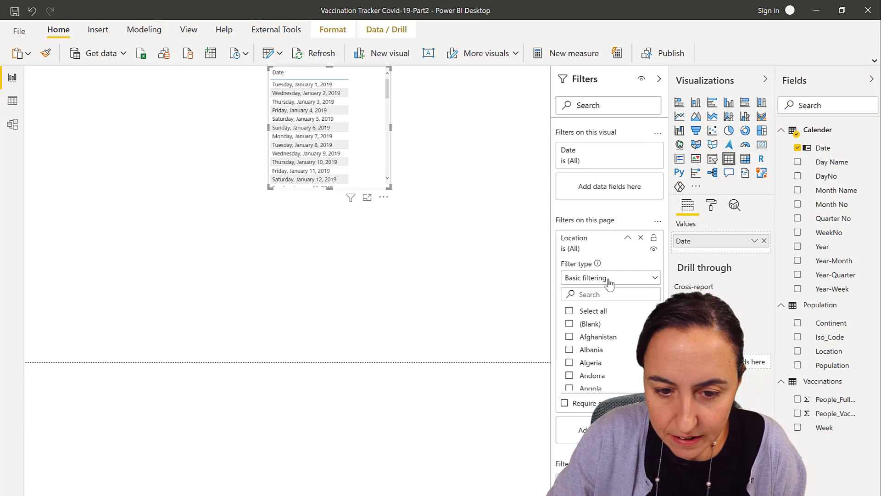
pyautogui.write('united')
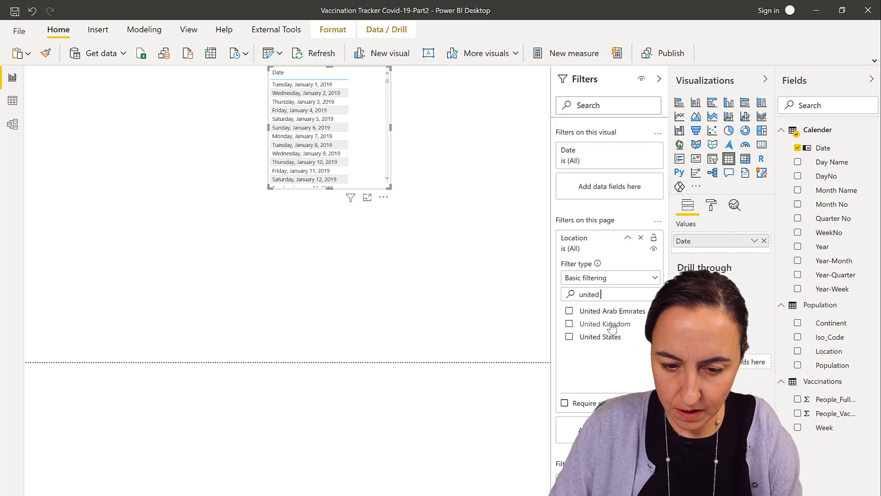
pyautogui.click(569, 324)
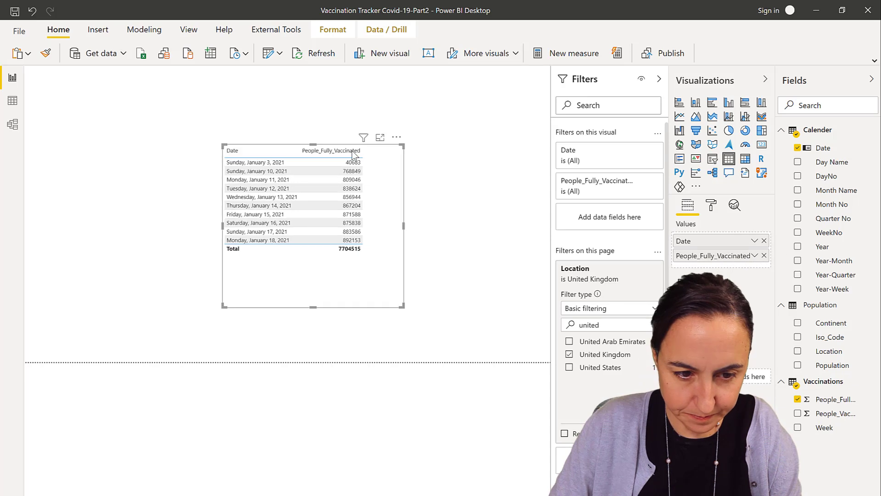
# - Add People_Fully_Vaccinated to the table and sort by Date, newest first
pyautogui.click(262, 161)
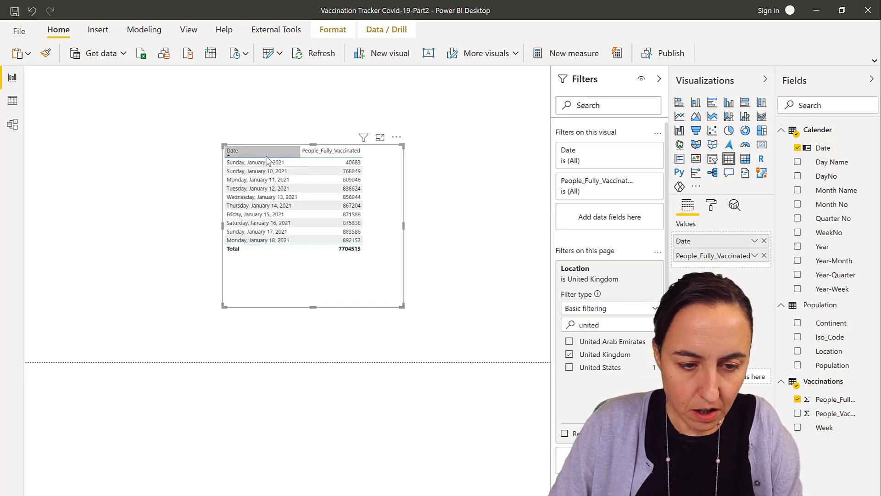
pyautogui.click(232, 150)
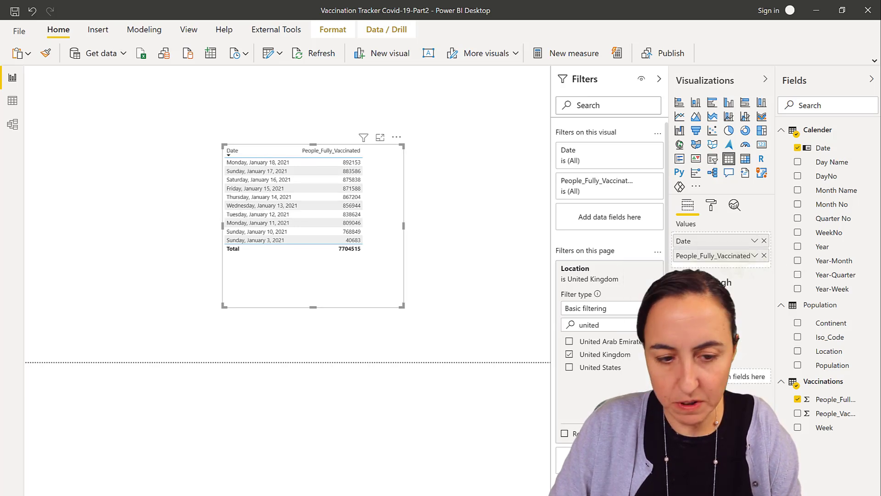
pyautogui.scroll(-3)
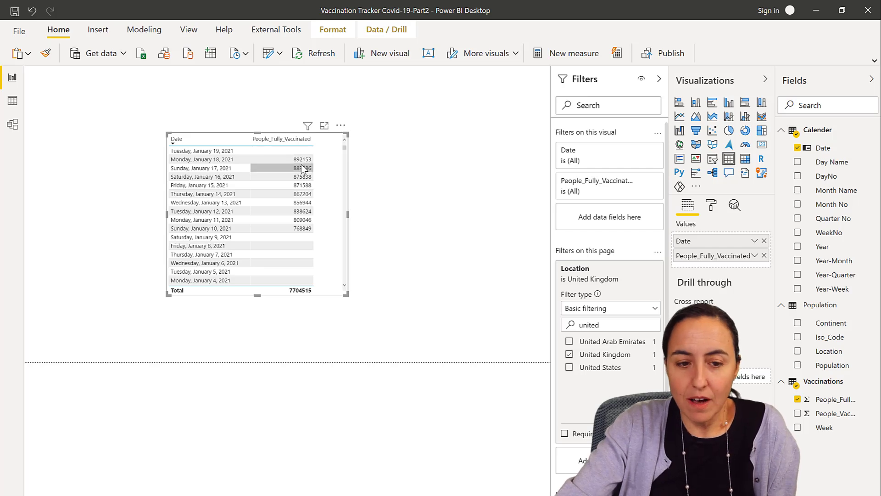
pyautogui.moveTo(303, 159)
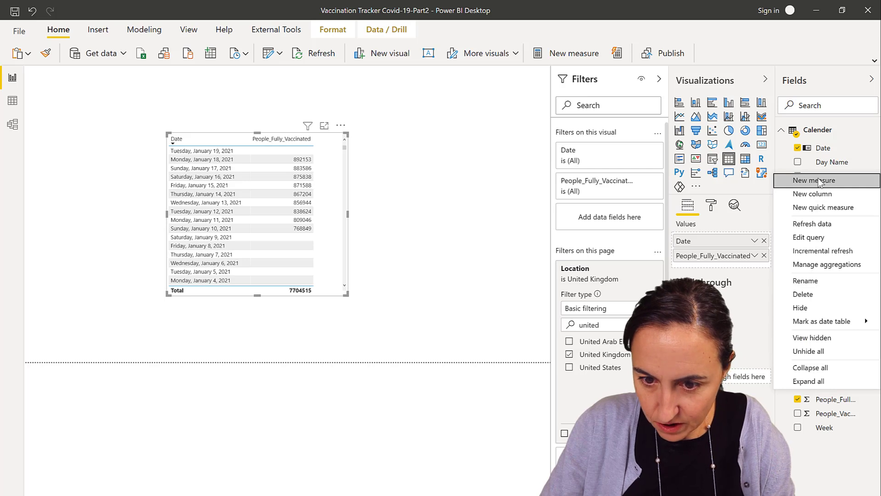
# - Create a new measure named '# vaccines' starting with LASTNONBLANKVALUE
pyautogui.click(812, 180)
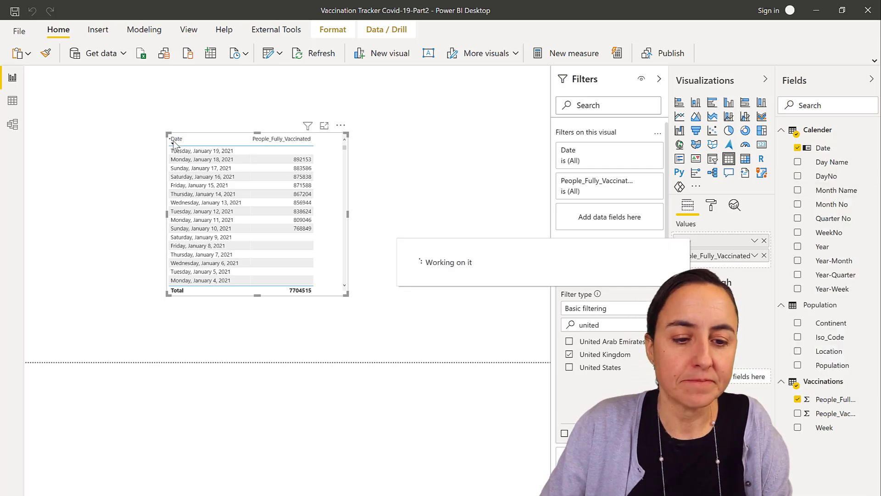
pyautogui.click(573, 53)
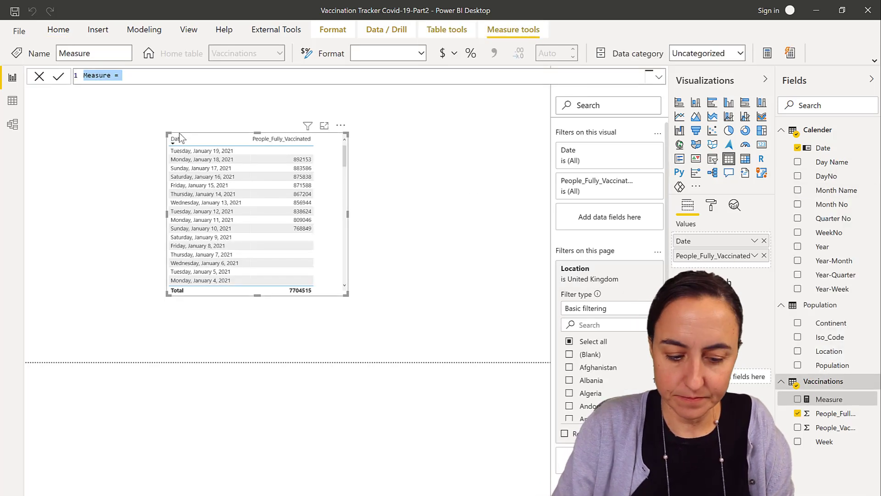
pyautogui.write('# v')
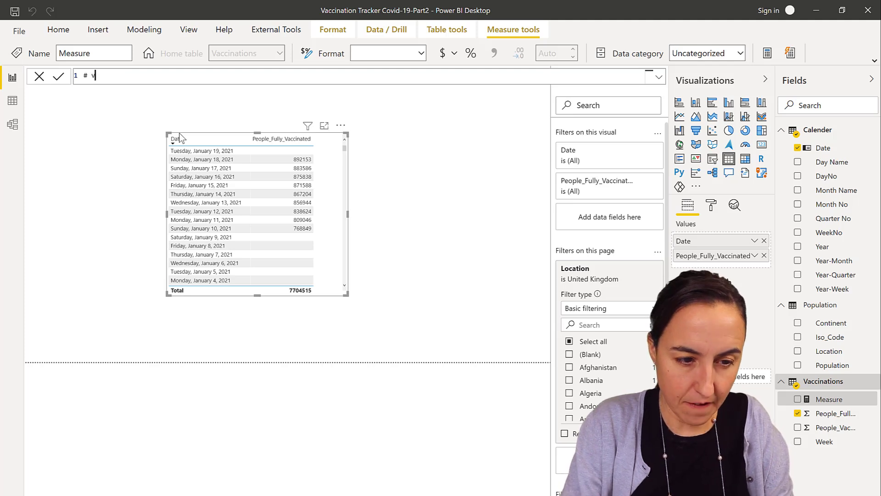
pyautogui.write('accines')
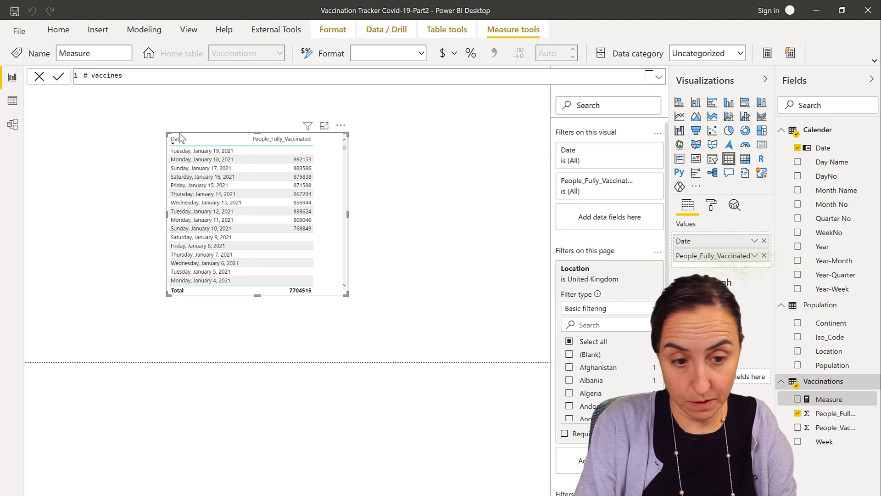
pyautogui.write('=')
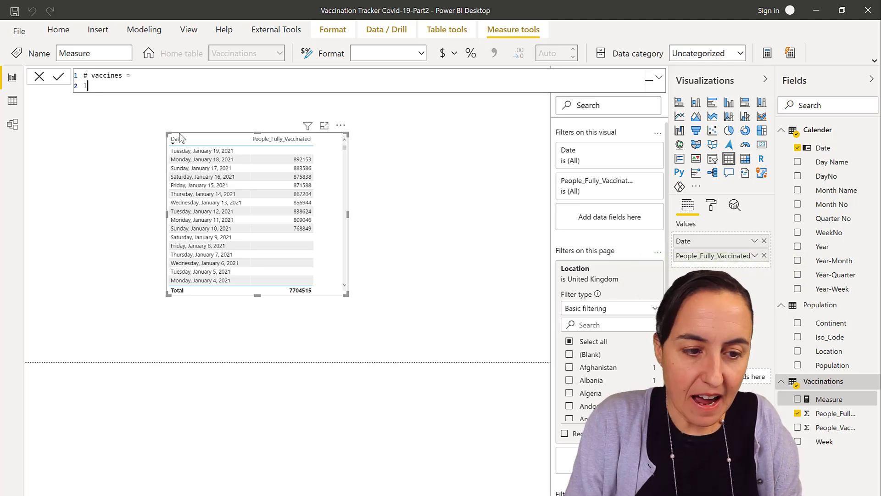
pyautogui.write('last')
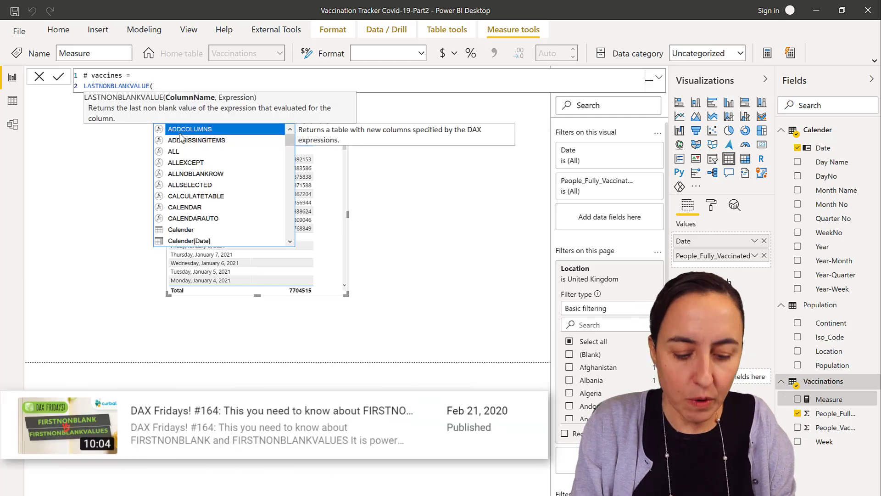
# - Complete the formula as LASTNONBLANKVALUE(Calender[Date], SUM(Vaccinations[People_Fully_Vaccinated]))
pyautogui.write('cal')
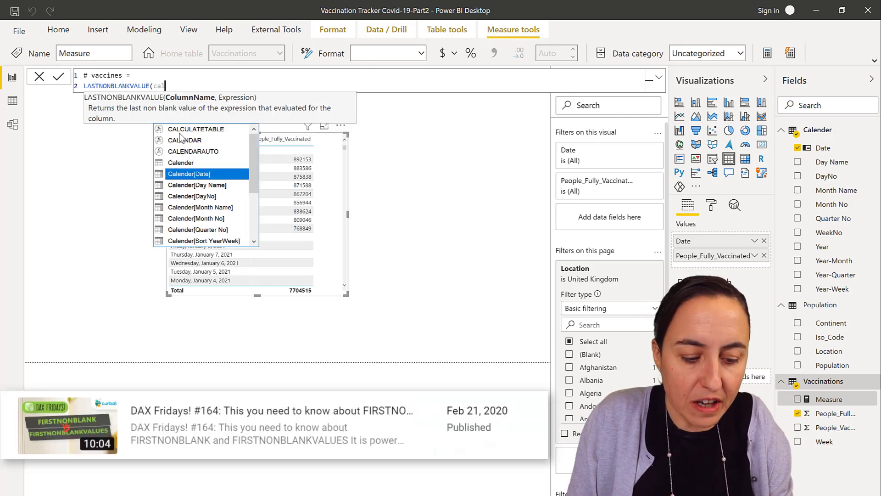
pyautogui.click(189, 174)
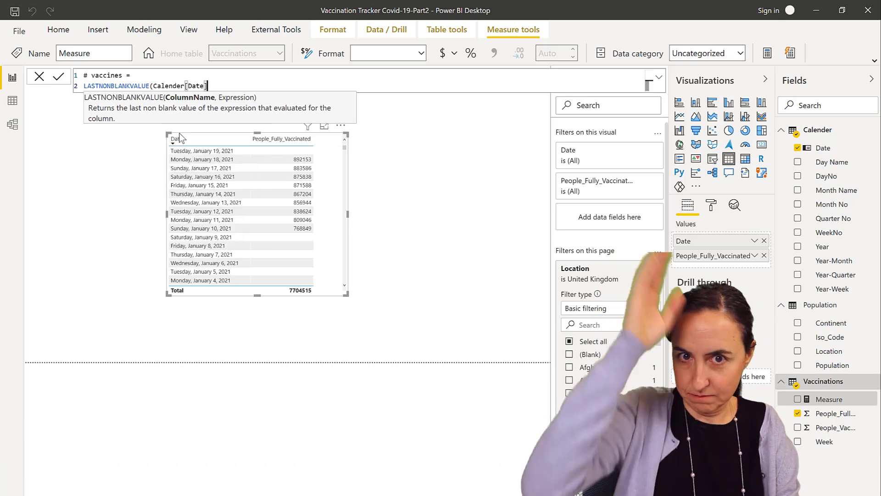
pyautogui.write(',')
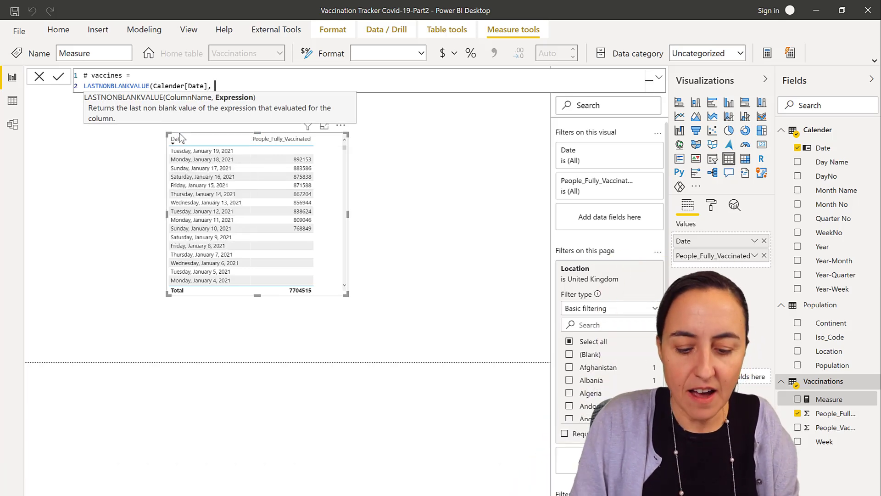
pyautogui.write('SUM(fu')
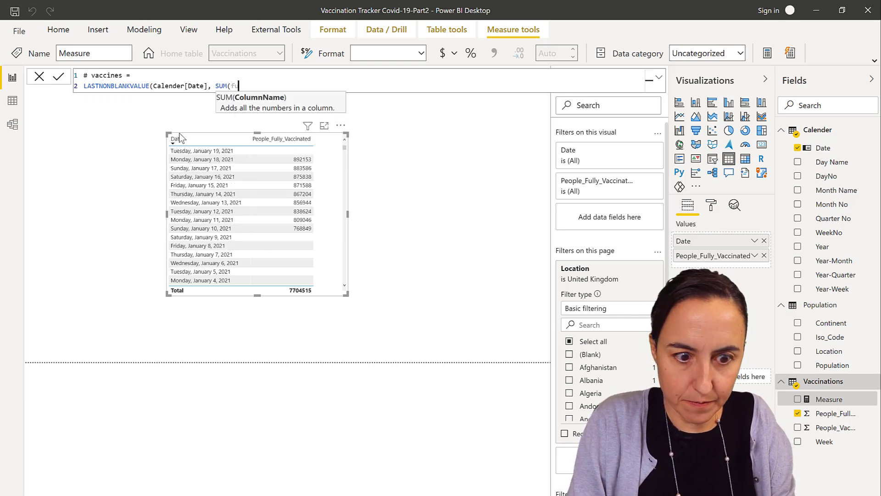
pyautogui.write('Vaccinations[People_Fully_Vaccinated]))')
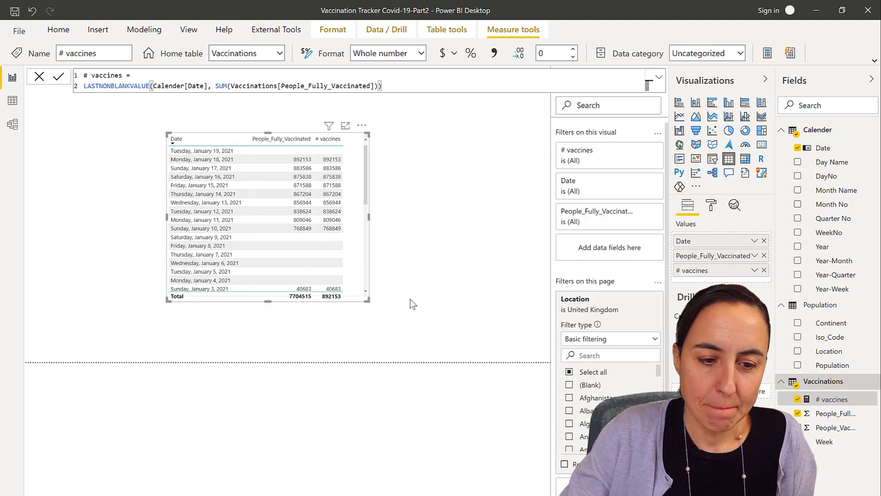
pyautogui.moveTo(415, 298)
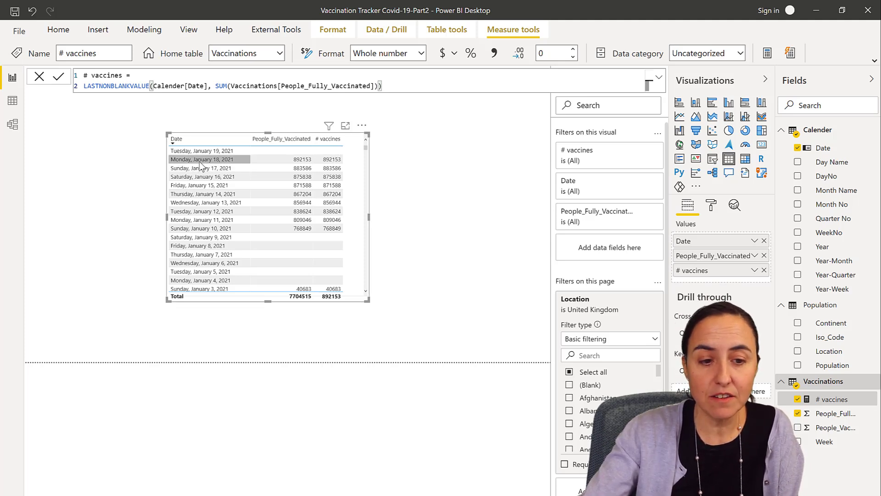
pyautogui.moveTo(202, 176)
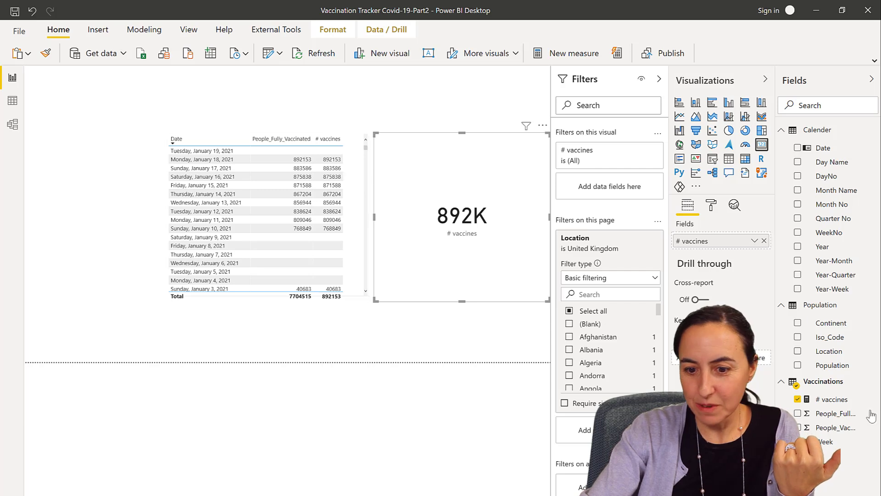
# - Format # vaccines with thousands separators and add WeekNo to the small table
pyautogui.click(833, 400)
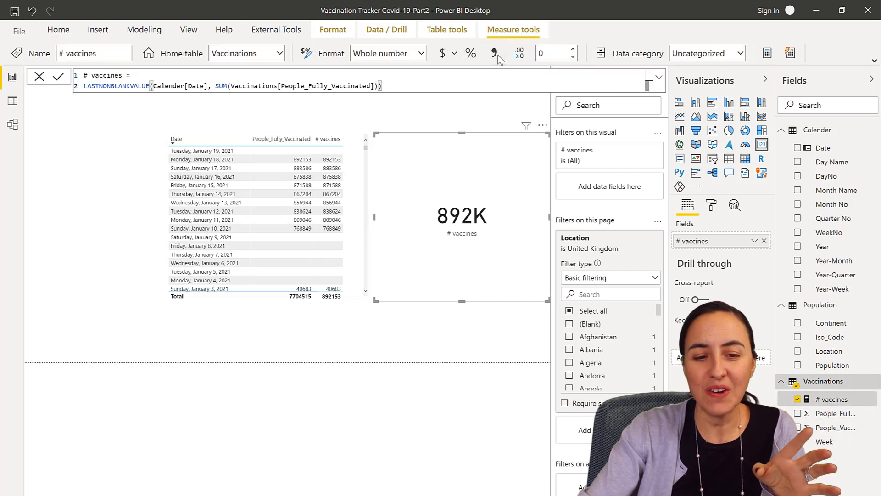
pyautogui.click(494, 53)
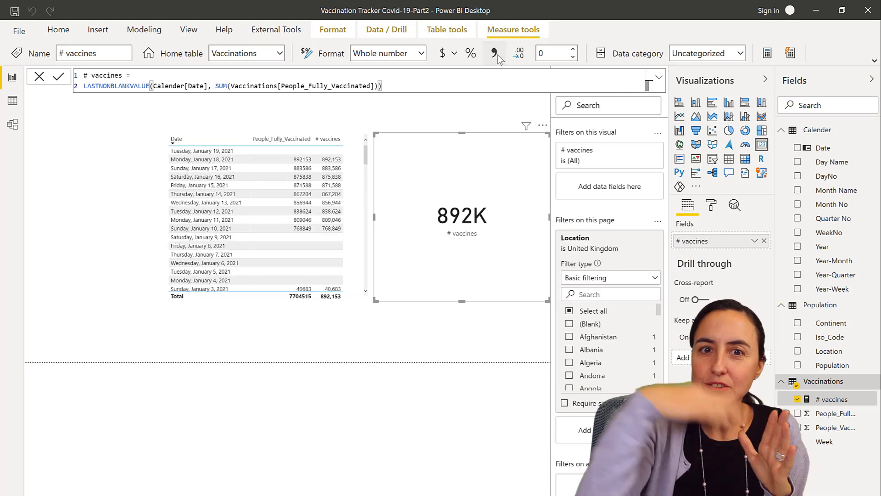
pyautogui.moveTo(494, 53)
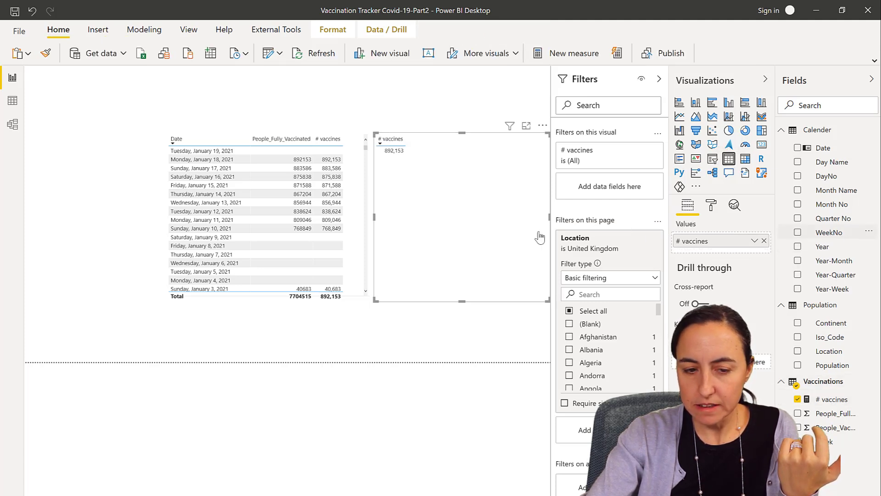
pyautogui.click(798, 232)
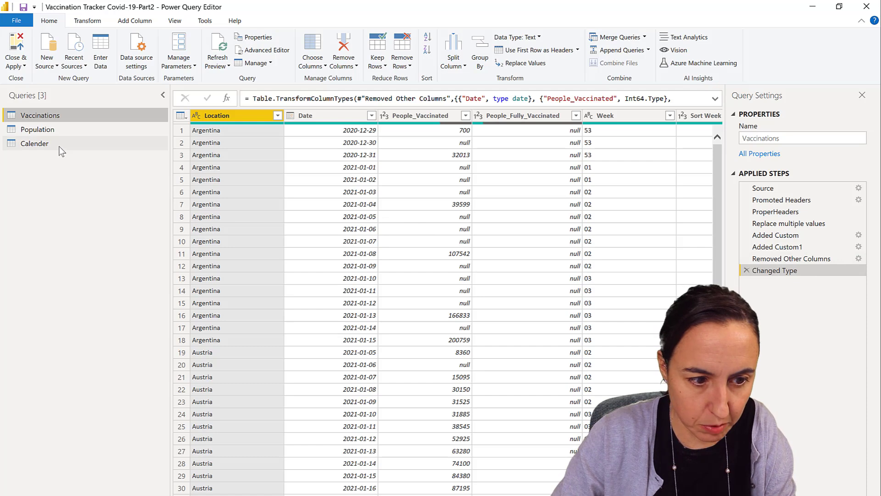
# - Make Calender's Week No step use Day.Monday in Date.WeekOfYear, then move to Vaccinations
pyautogui.click(34, 144)
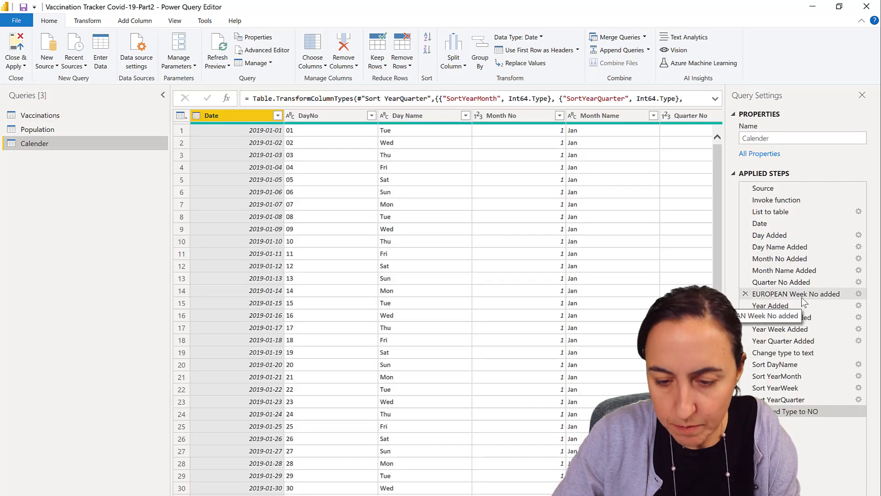
pyautogui.click(796, 294)
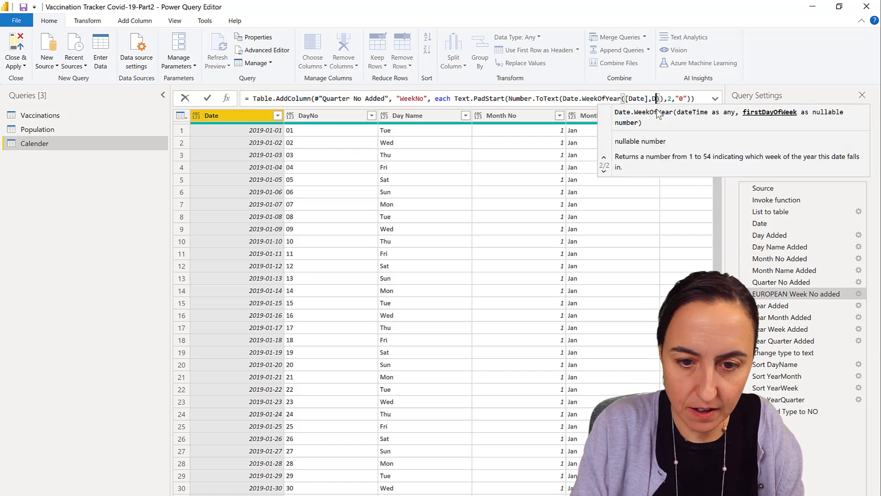
pyautogui.write('Day.Monday')
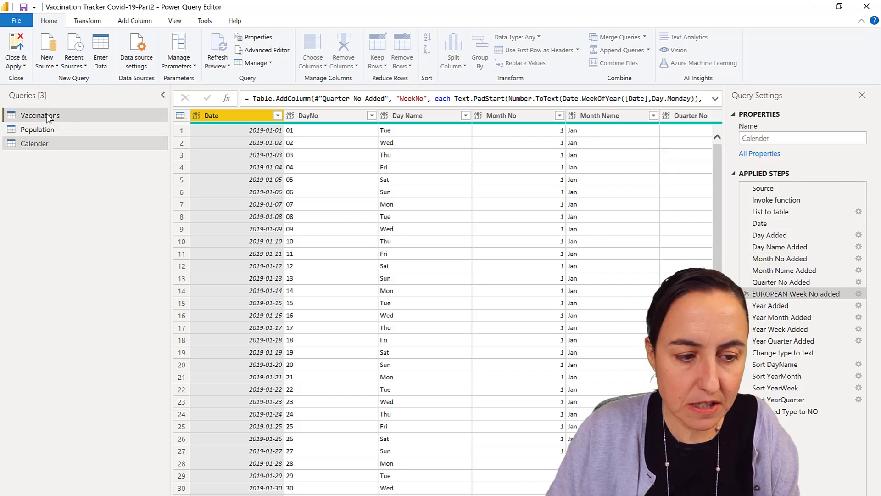
pyautogui.click(40, 115)
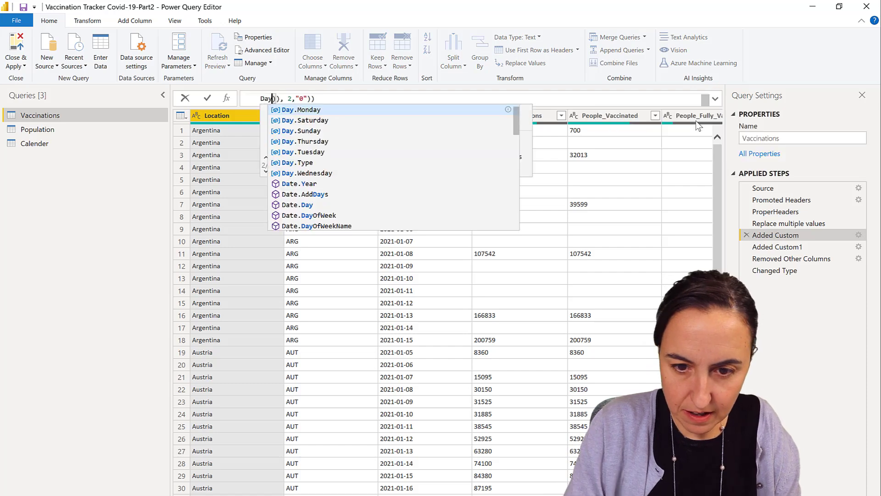
# - Add Day.Monday to both Vaccinations custom week steps, then Close & Apply the editor
pyautogui.click(297, 110)
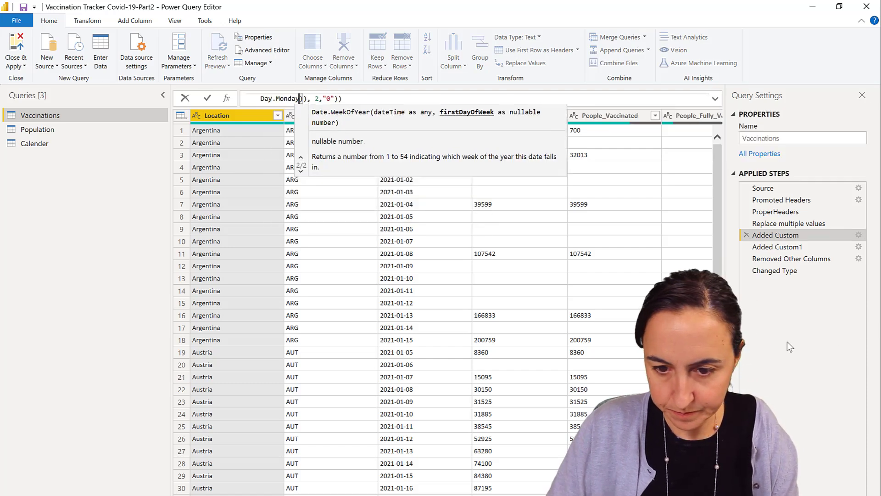
pyautogui.click(777, 247)
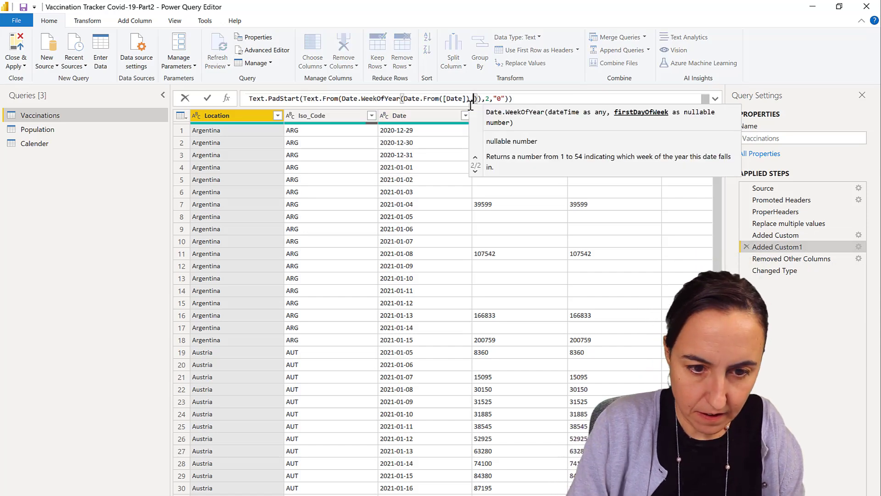
pyautogui.write('Da')
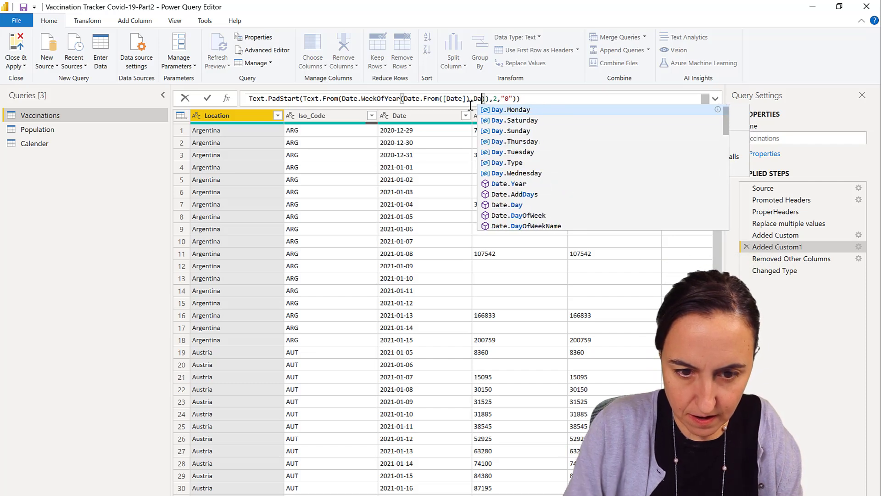
pyautogui.click(510, 110)
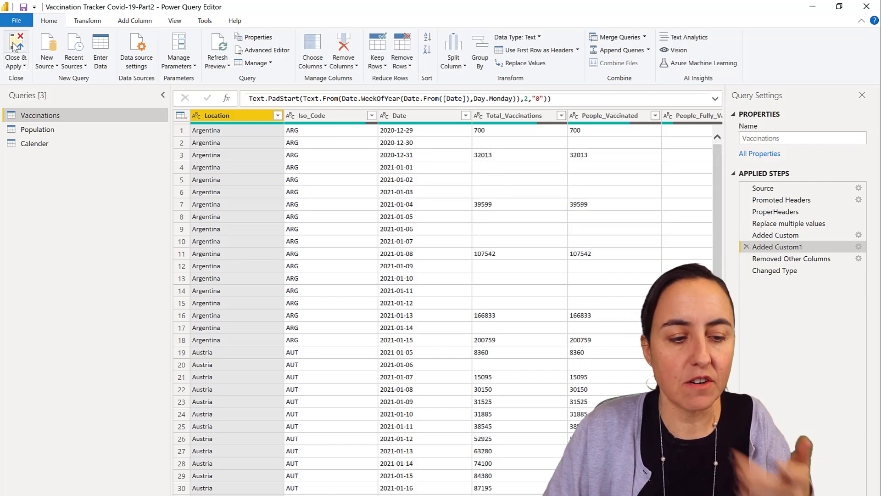
pyautogui.click(16, 50)
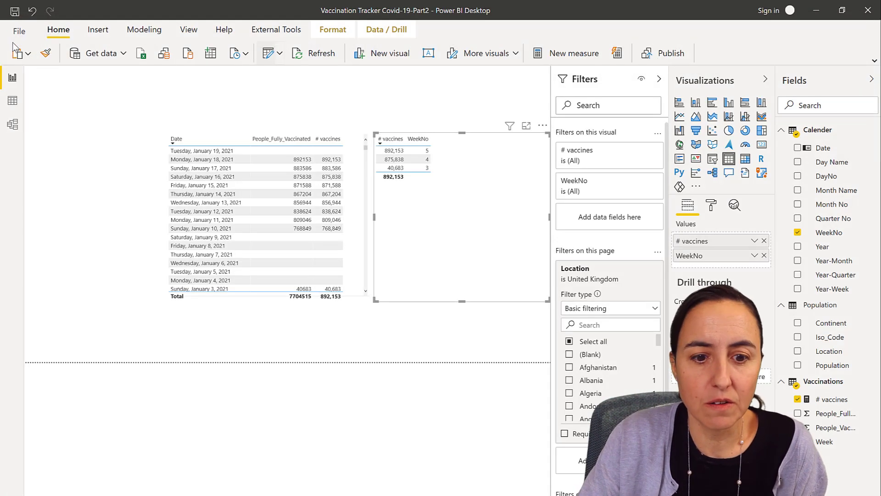
# - Apply the pending Vaccinations and Calender query changes from the yellow banner
pyautogui.click(537, 77)
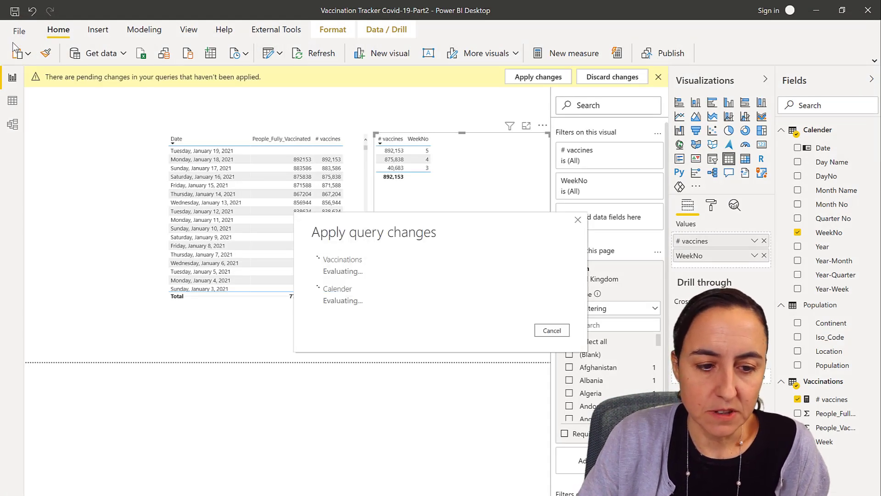
pyautogui.click(537, 76)
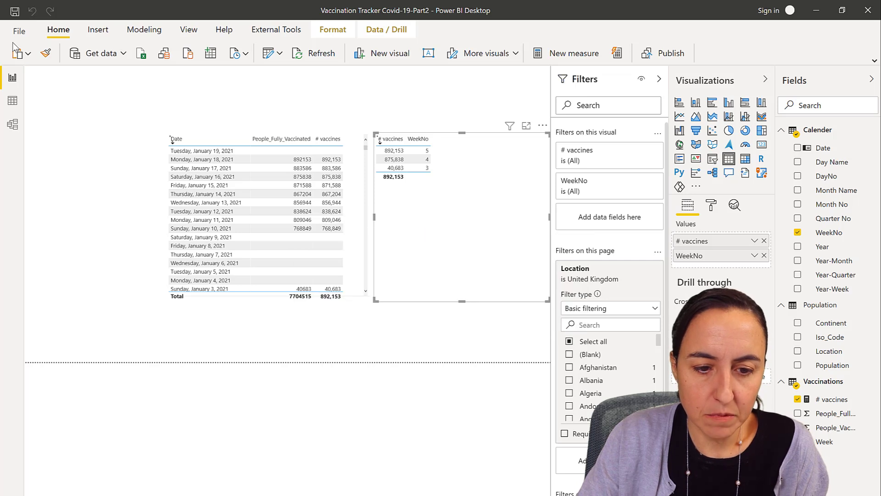